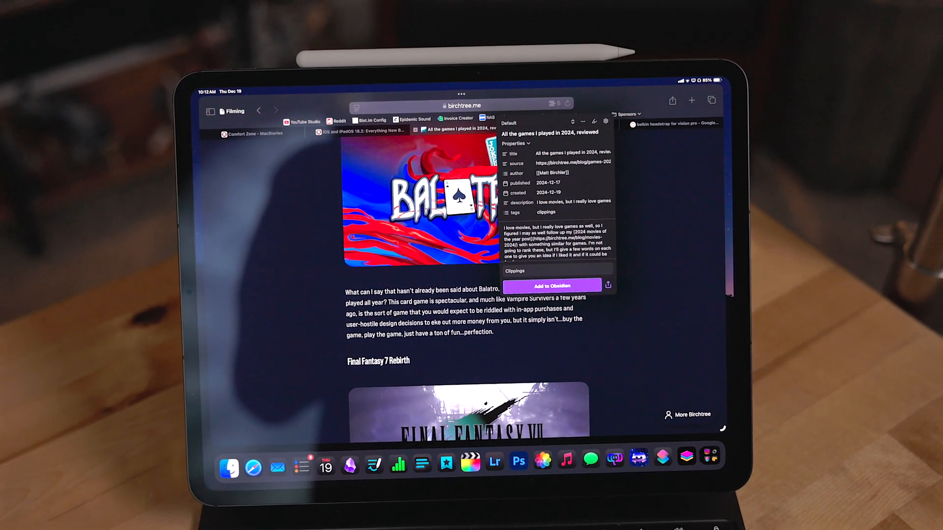
# Clip the MacStories 'iPad Pro for Everything' article into the vault's Clippings folder.
pyautogui.click(361, 131)
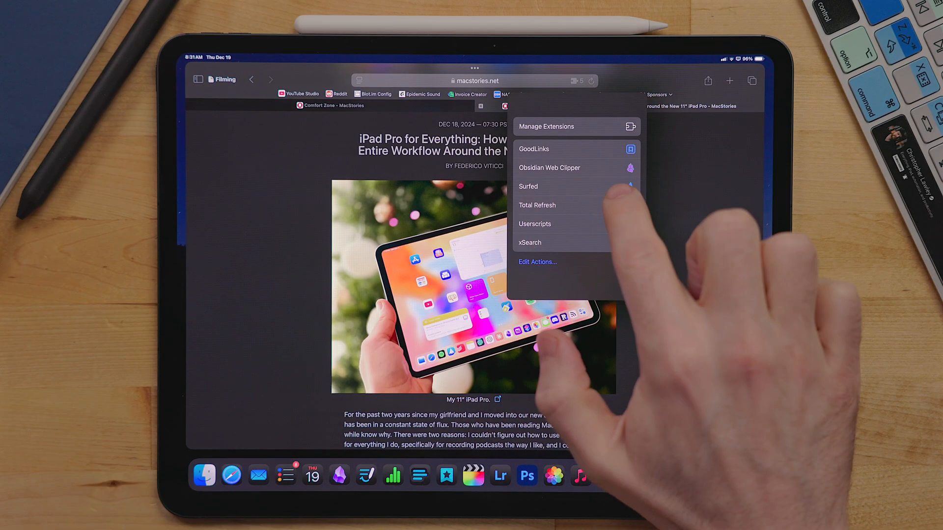
pyautogui.click(549, 168)
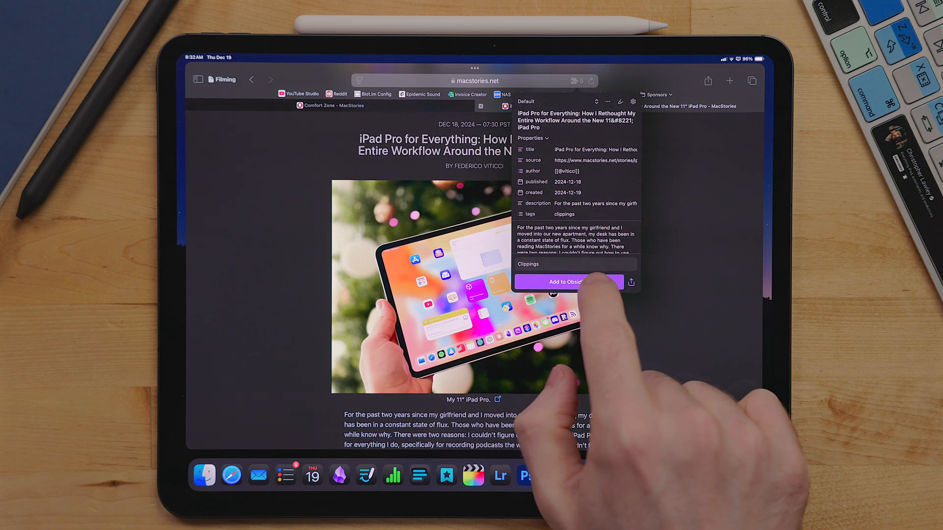
pyautogui.click(565, 281)
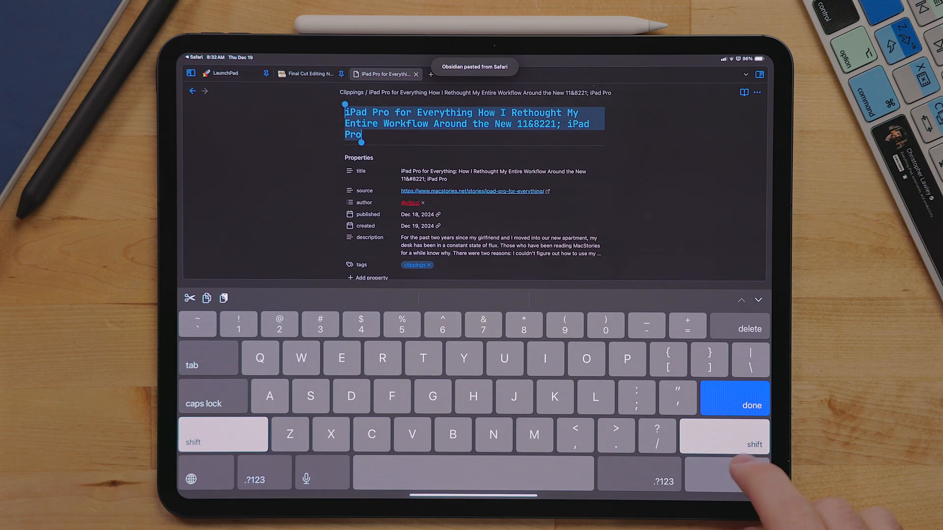
# Finish editing the clipped iPad Pro note's title and scroll through its article body.
pyautogui.click(734, 405)
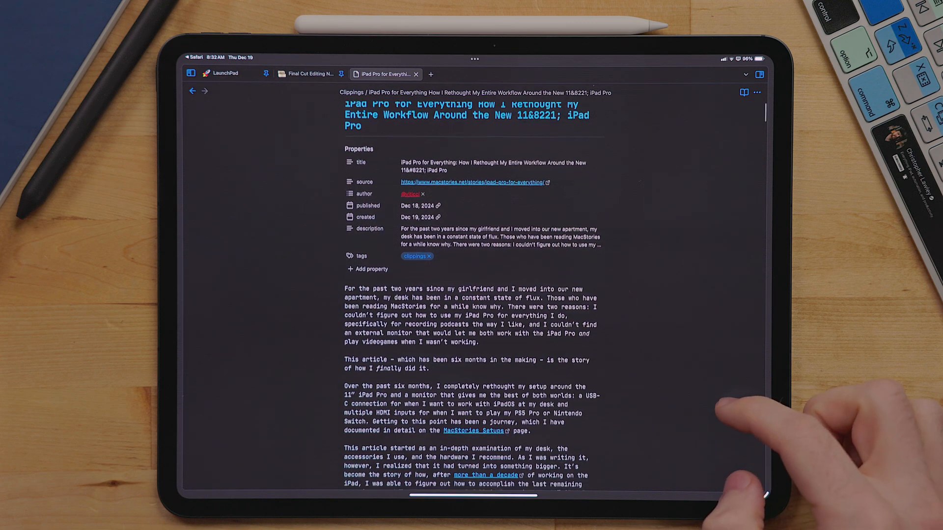
pyautogui.scroll(-3)
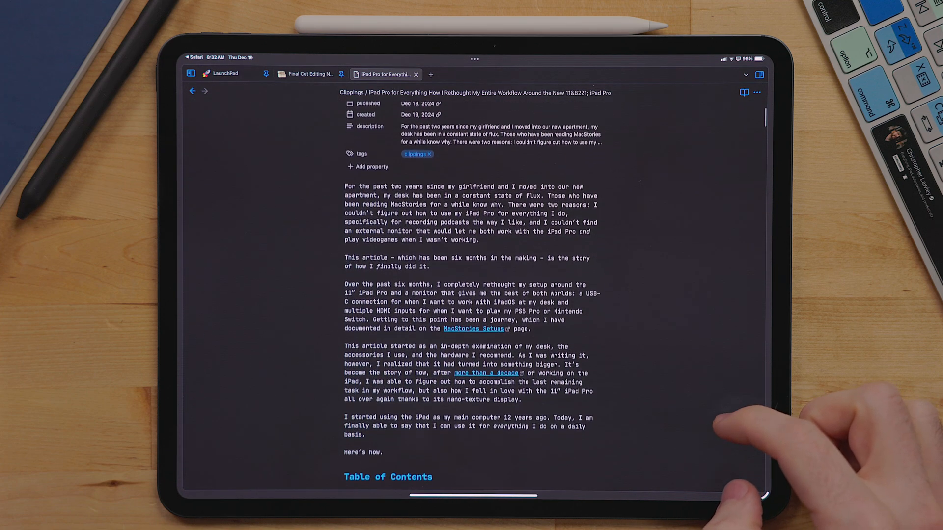
pyautogui.scroll(-3)
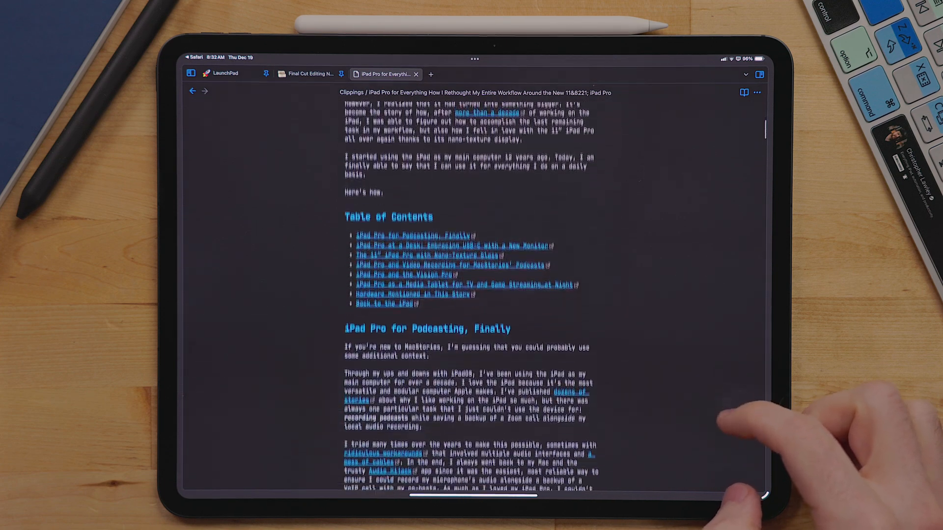
pyautogui.scroll(-3)
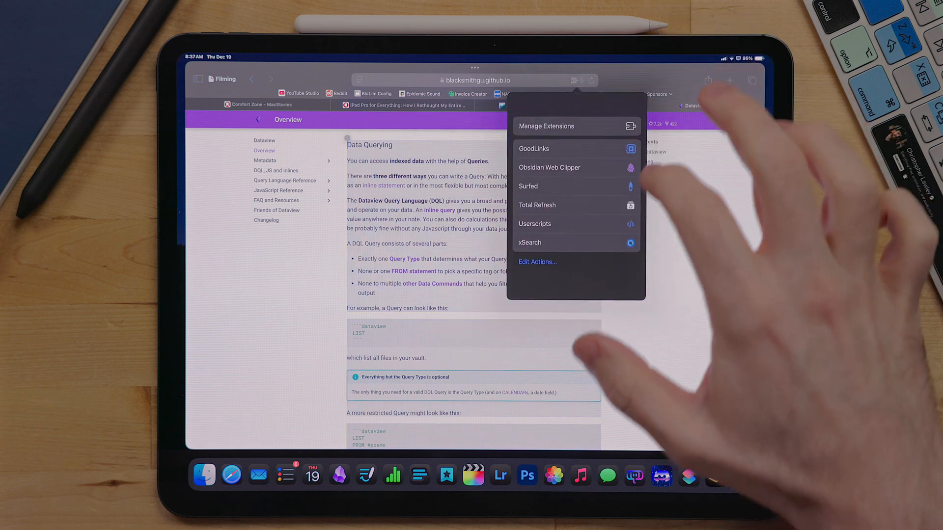
# Clip the Dataview documentation page titled 'Dataview data types' and allow it to open in Obsidian.
pyautogui.click(549, 167)
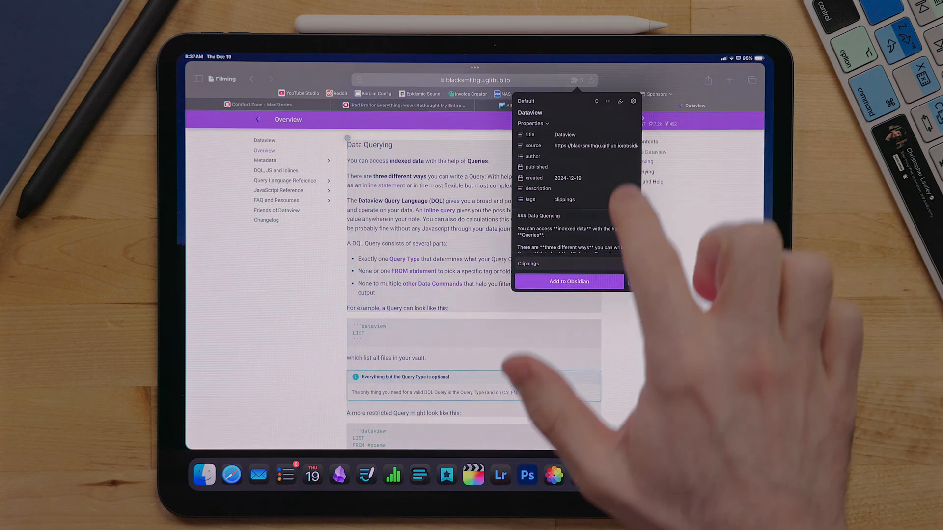
pyautogui.click(568, 281)
pyautogui.write(' data')
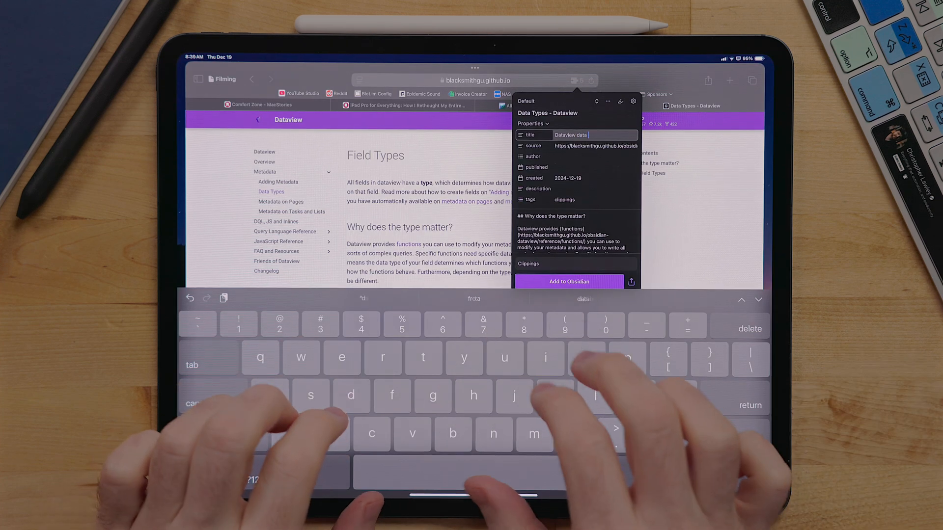
pyautogui.write('types')
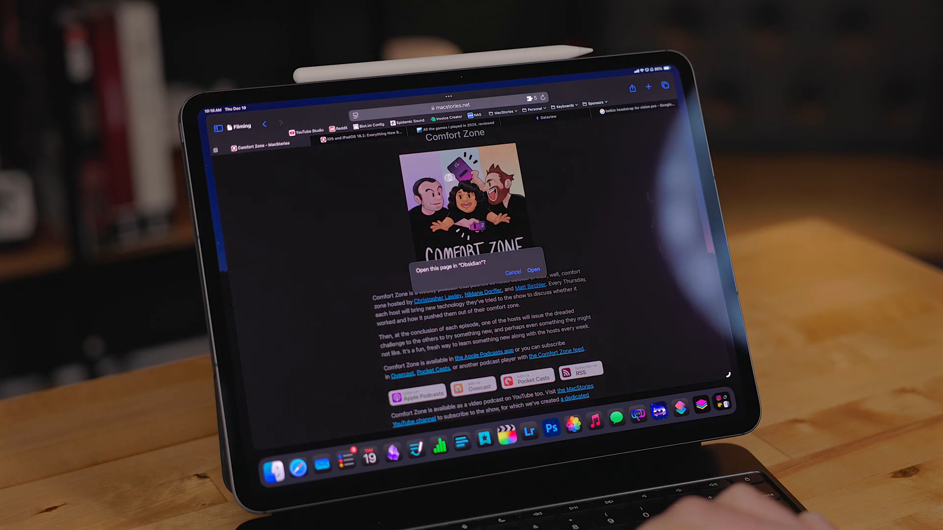
pyautogui.click(532, 270)
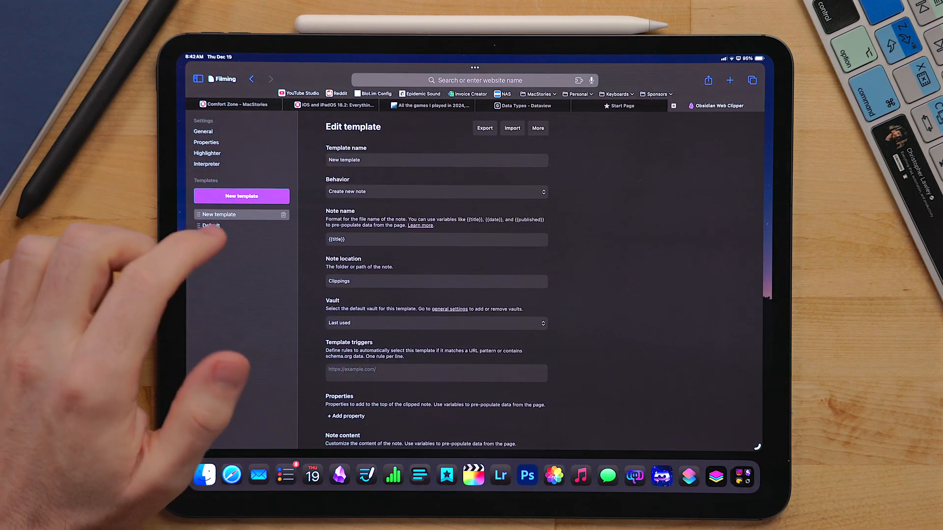
# Open Web Clipper's Interpreter settings to review the Providers and Models sections.
pyautogui.click(207, 163)
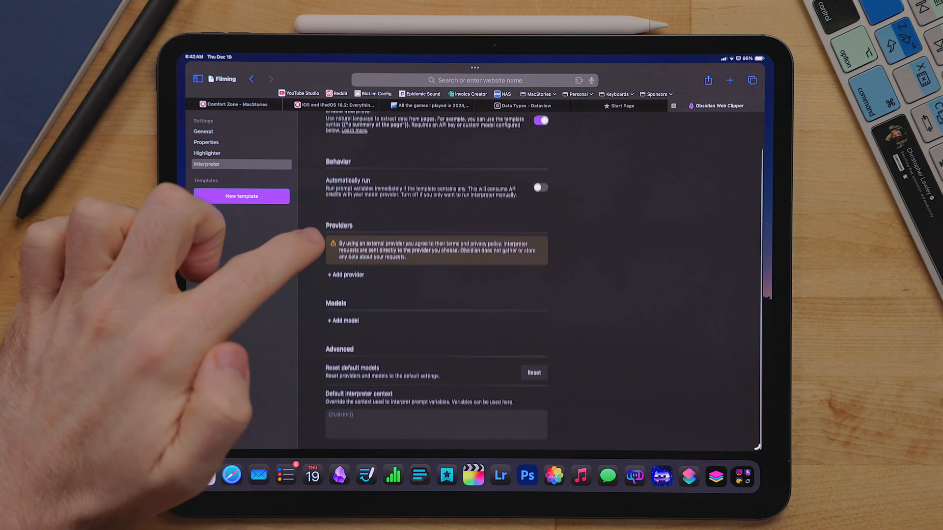
pyautogui.click(343, 321)
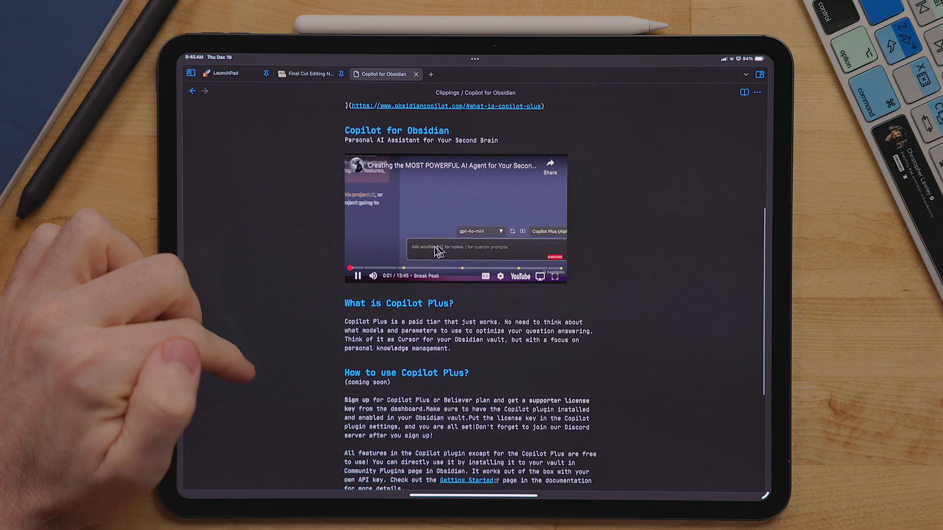
# Type 'what time is' and insert a [[Dataview]] link in the Query Types clipping.
pyautogui.write('what time is')
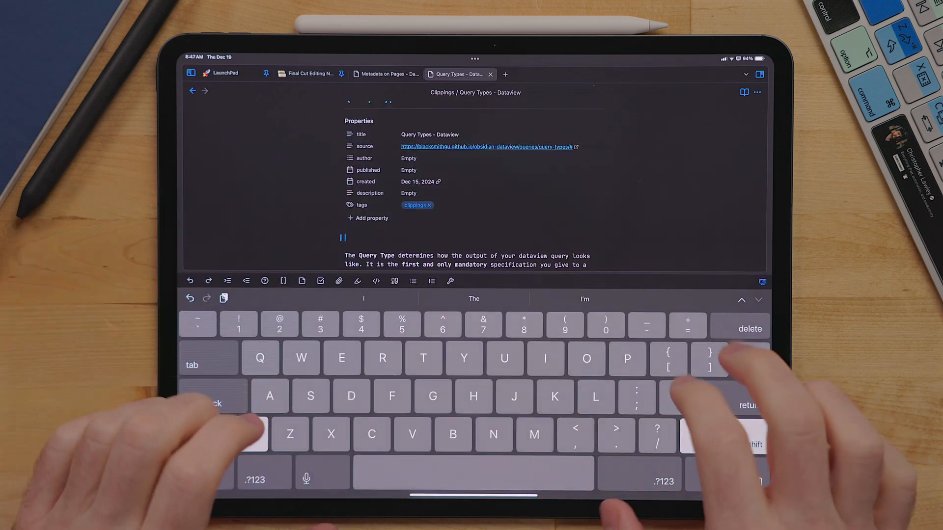
pyautogui.write('[[data')
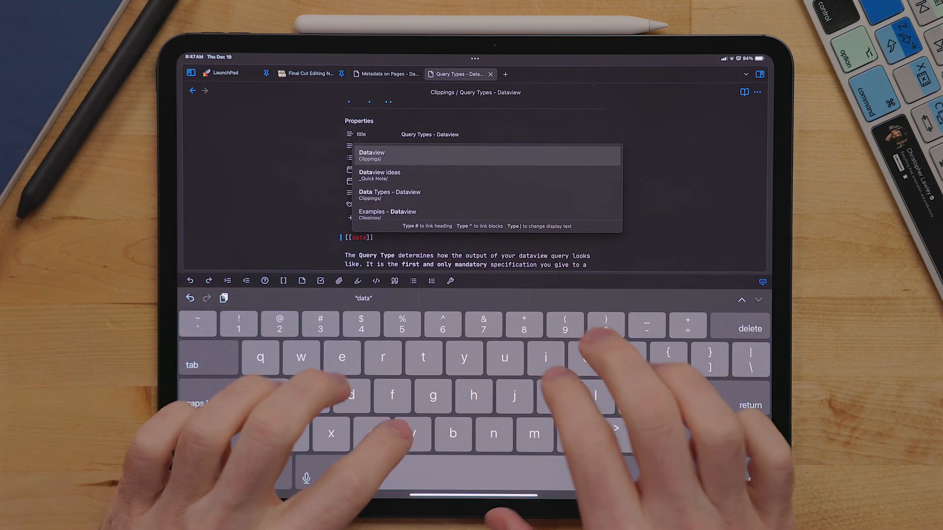
pyautogui.write('view')
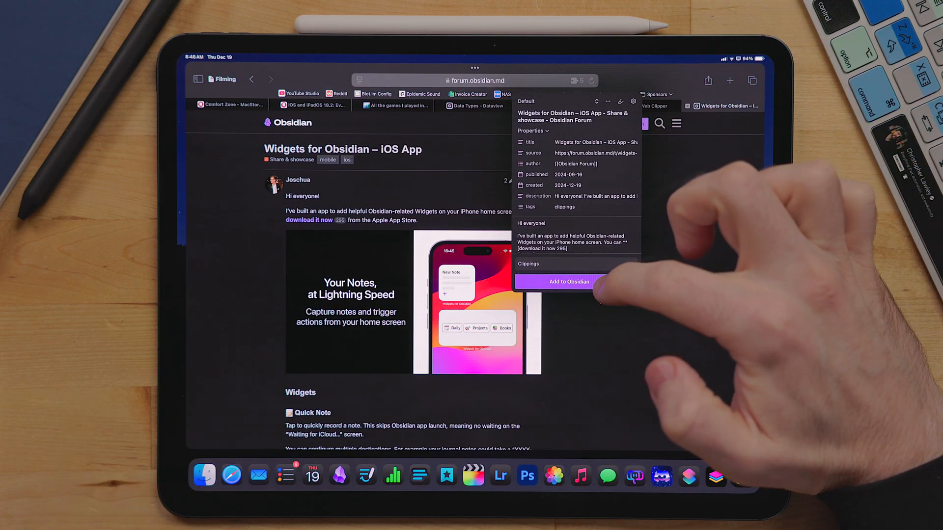
# Send the Widgets forum post to Clippings, finish the title, and scroll the note.
pyautogui.click(568, 281)
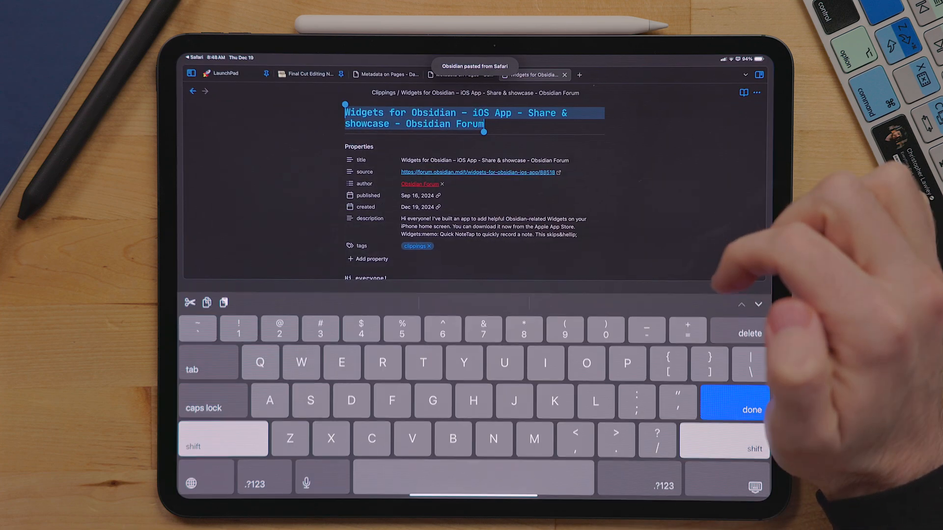
pyautogui.click(751, 411)
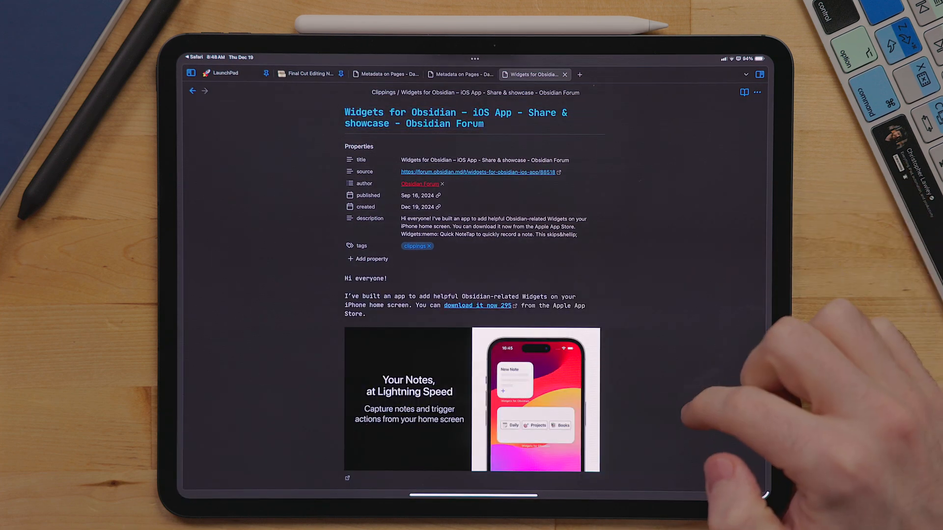
pyautogui.scroll(-3)
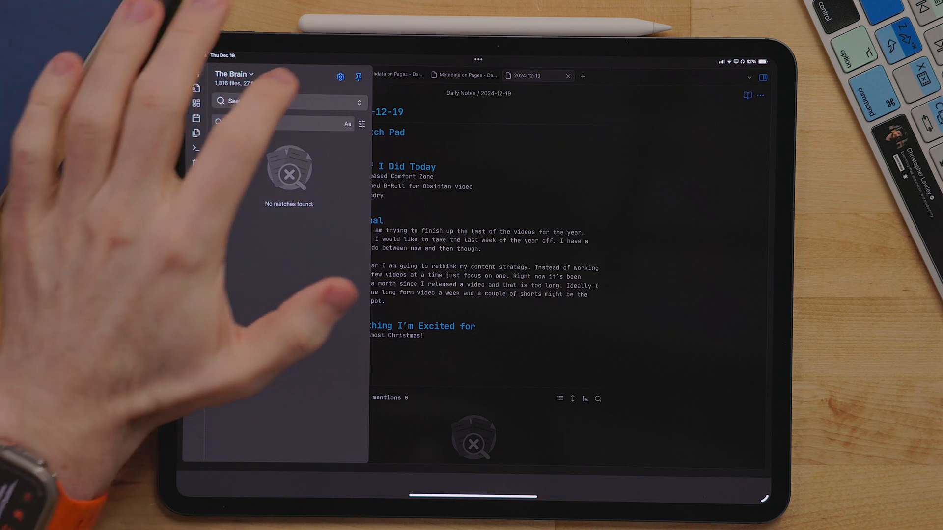
pyautogui.click(341, 77)
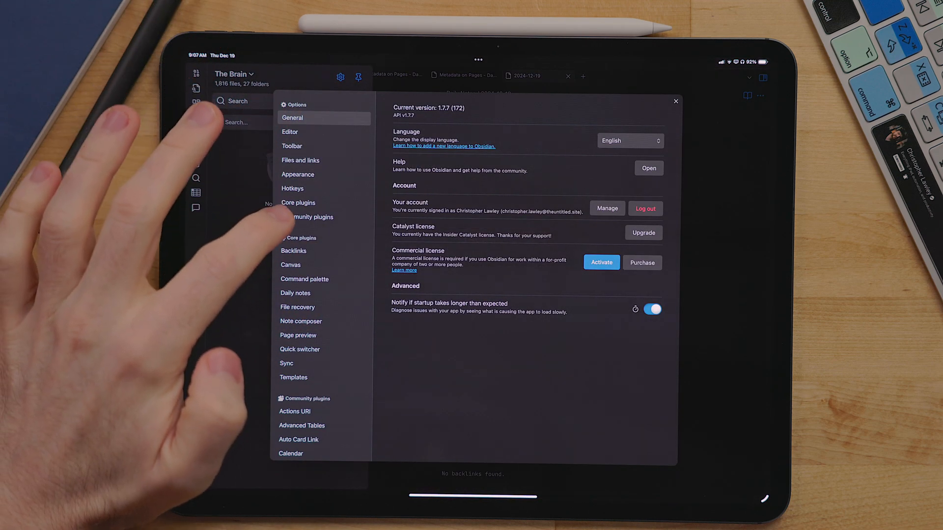
pyautogui.click(299, 203)
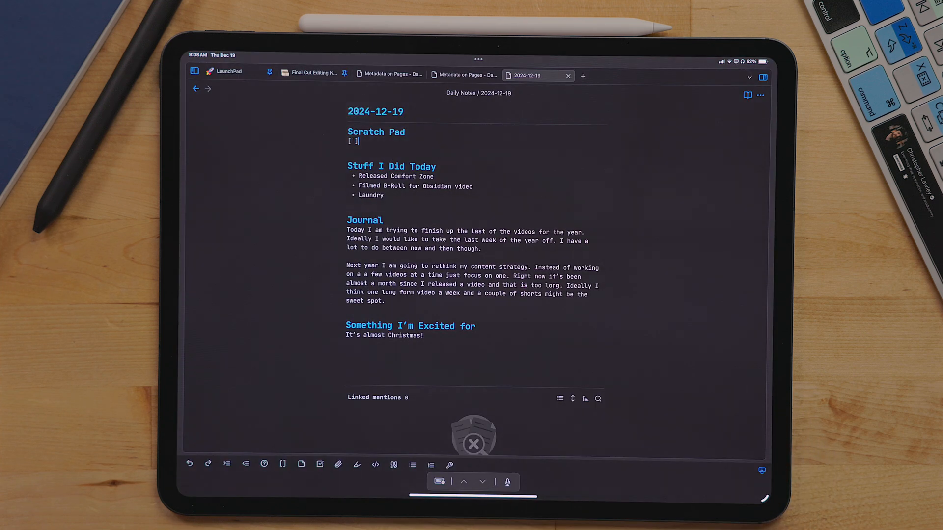
# Add a 'Call Noah' task, 'Wrap Christmas Presents', and a line about the Obsidian video.
pyautogui.write('Call')
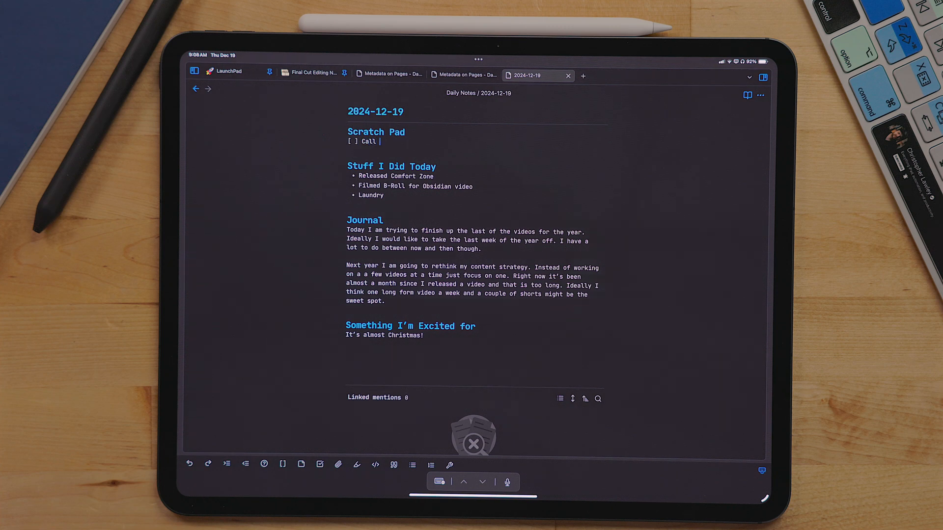
pyautogui.write('Noah')
pyautogui.write('Wrap Christa')
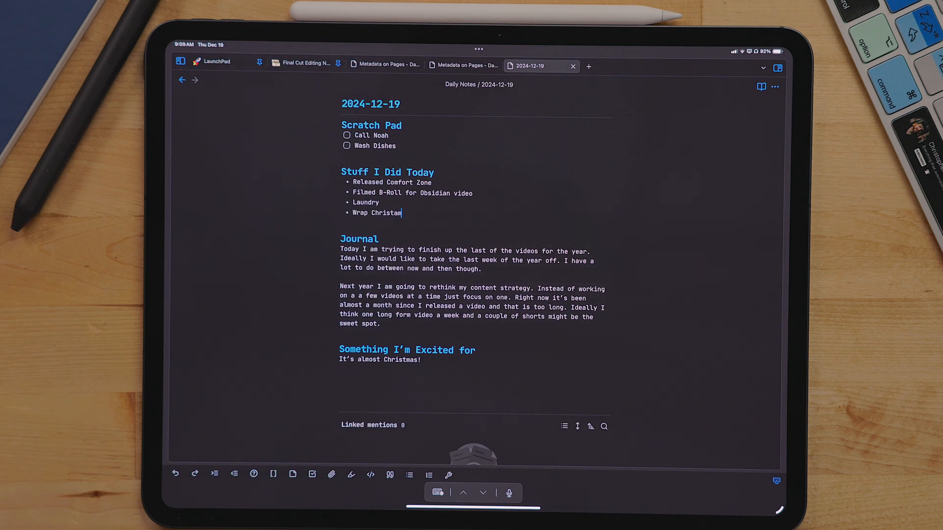
pyautogui.write('mas Presents')
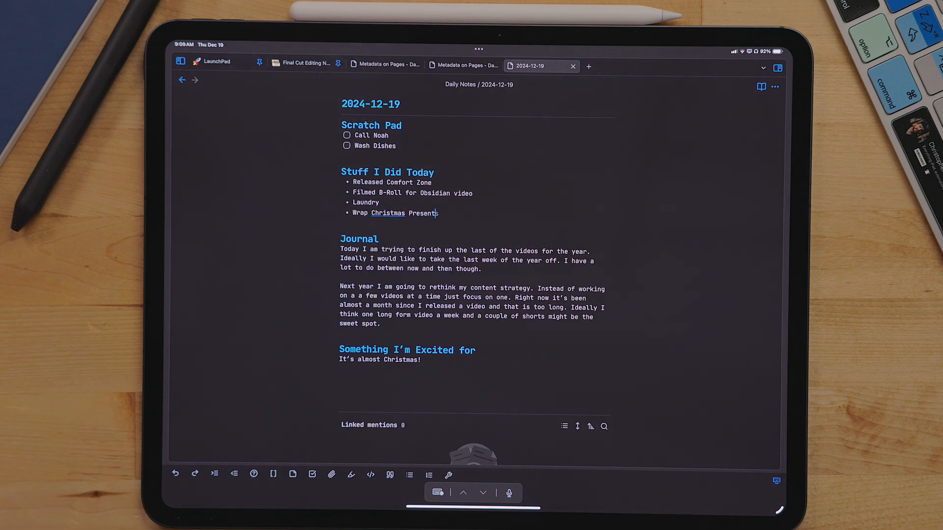
pyautogui.write("I'm also really excited to realease this")
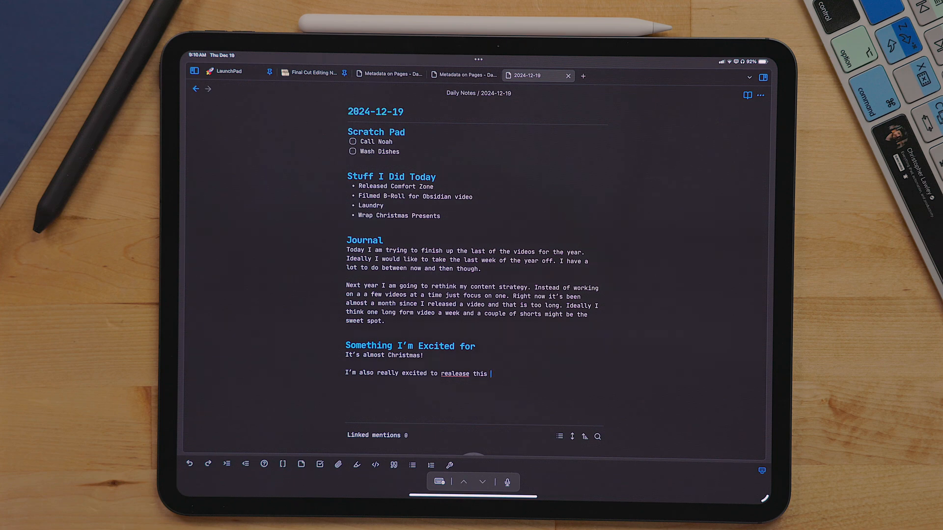
pyautogui.write('Obsidian')
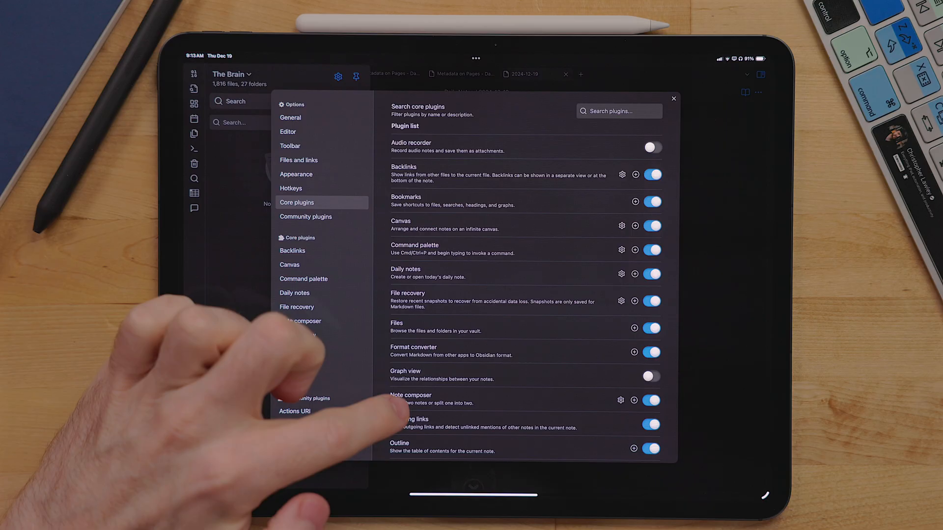
# Scroll the Core plugins list and confirm the Templates toggle is on.
pyautogui.scroll(-3)
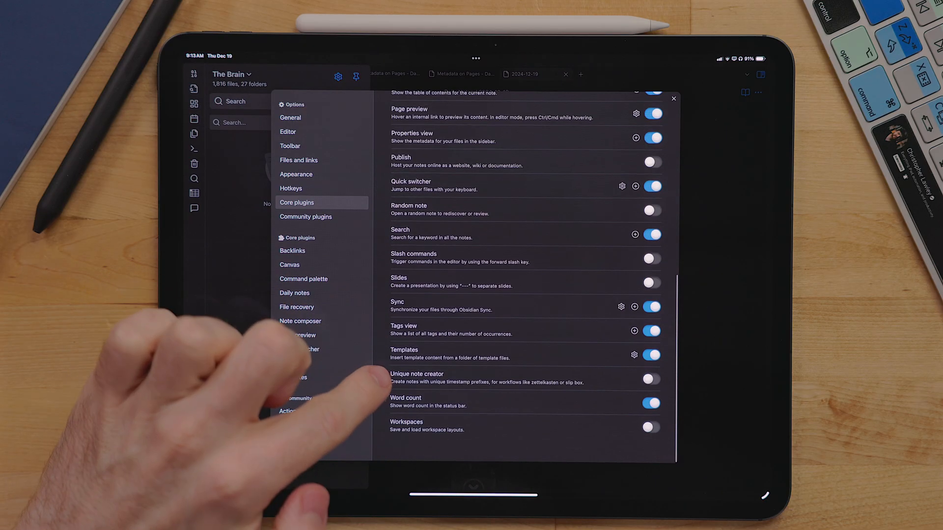
pyautogui.click(673, 98)
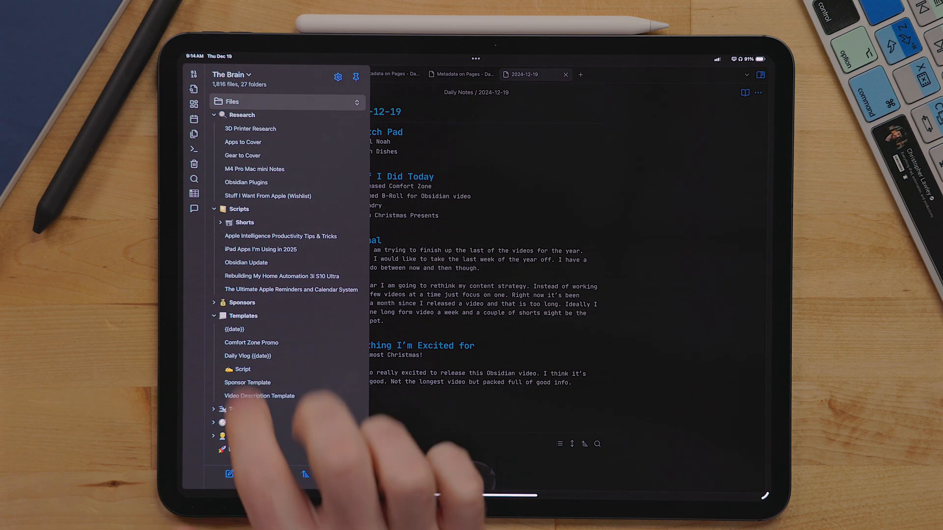
# Open the {{date}} template and type a '## Hello World' heading under Something I'm Excited for.
pyautogui.click(234, 329)
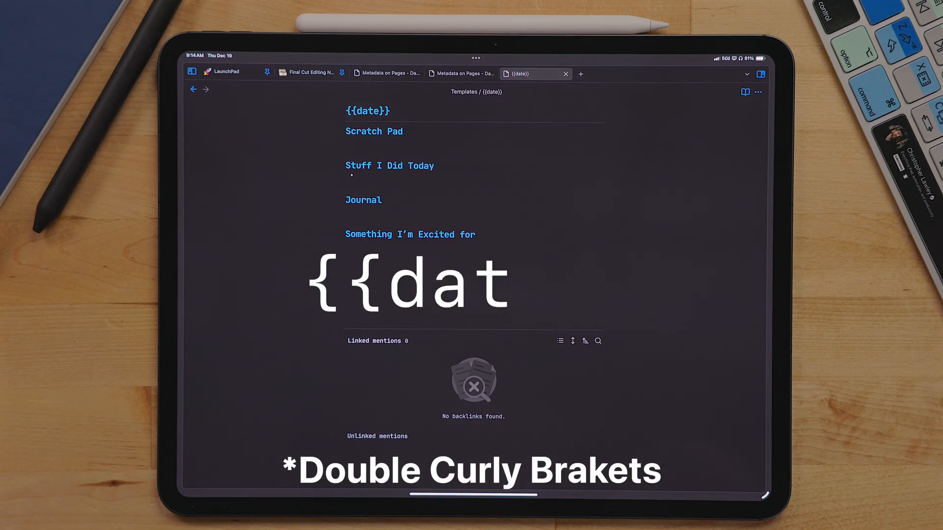
pyautogui.write('e}}')
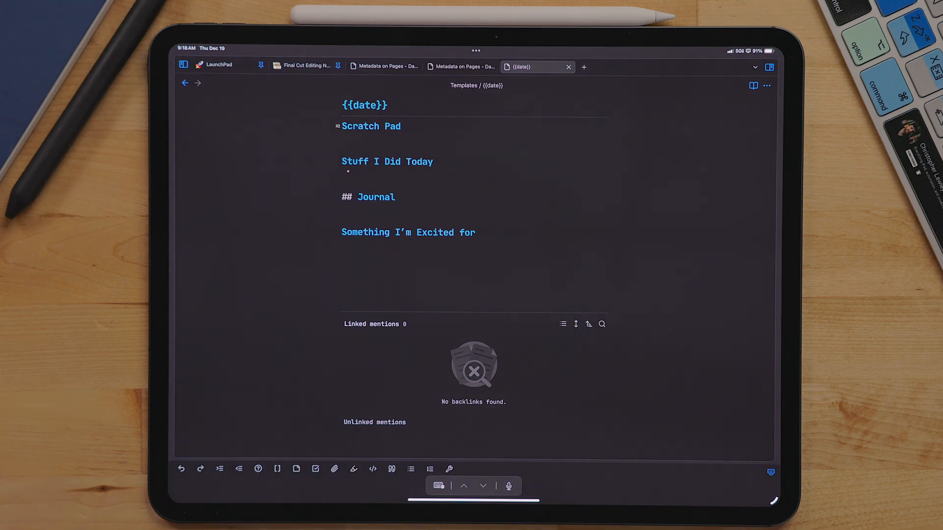
pyautogui.write('## Hell')
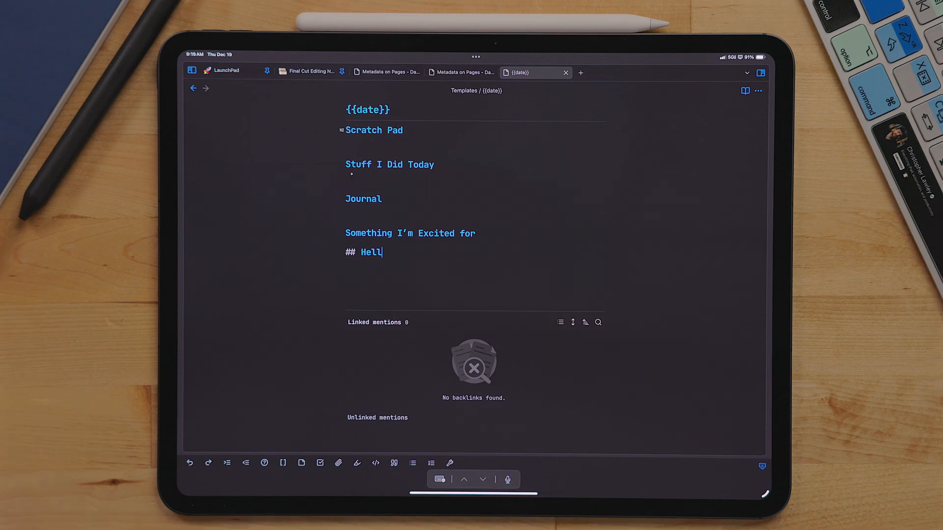
pyautogui.write('o World')
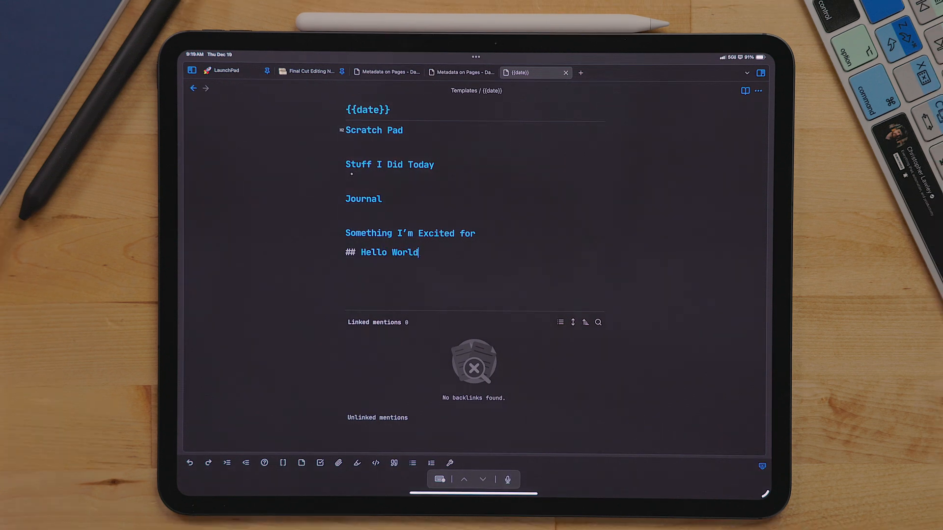
# Complete the 'Hello World!' heading and set the Daily notes template file to Templates/{{date}}.
pyautogui.write('!')
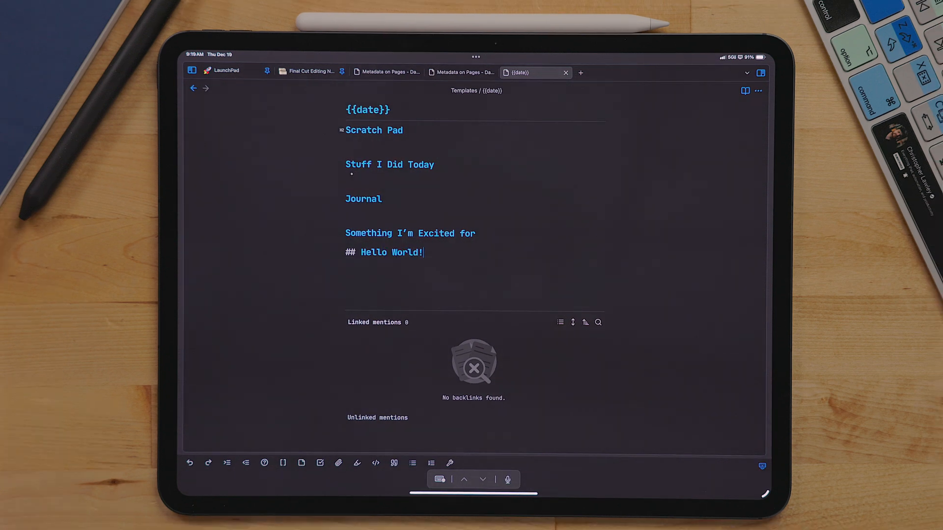
pyautogui.click(191, 72)
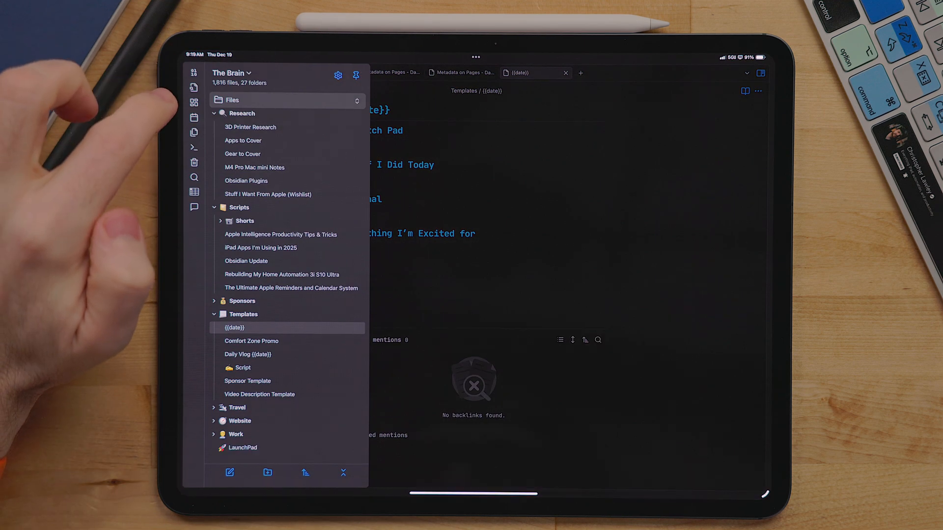
pyautogui.click(337, 75)
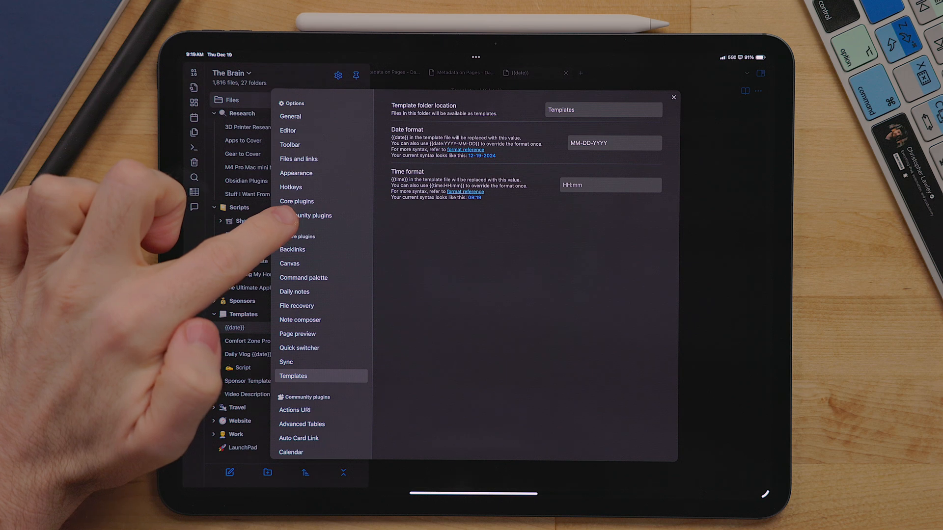
pyautogui.click(297, 201)
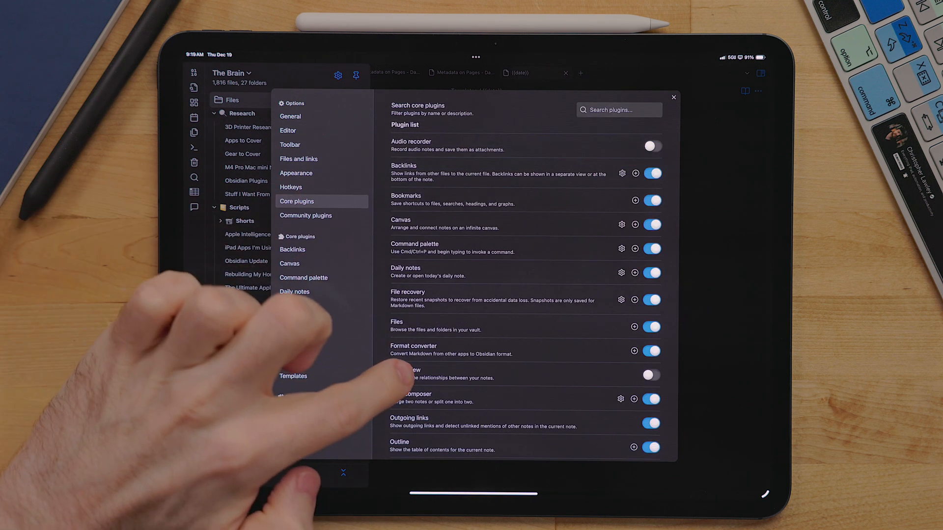
pyautogui.click(294, 292)
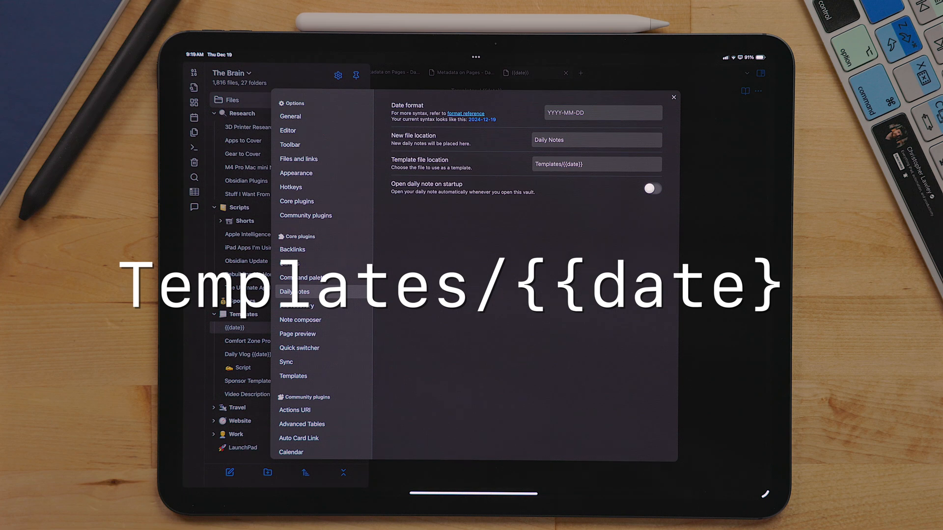
pyautogui.write('}')
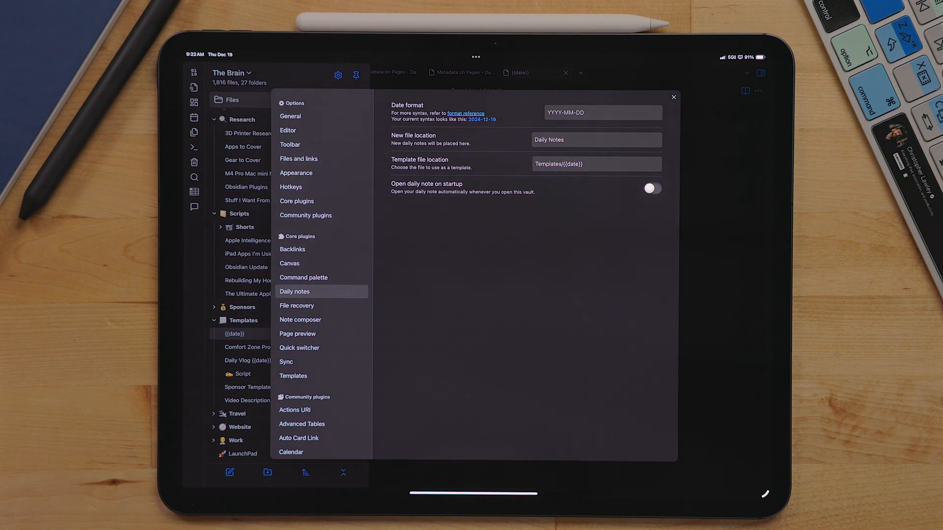
# Filter the Hotkeys settings list with 'Open to' to find the daily-note command.
pyautogui.click(290, 187)
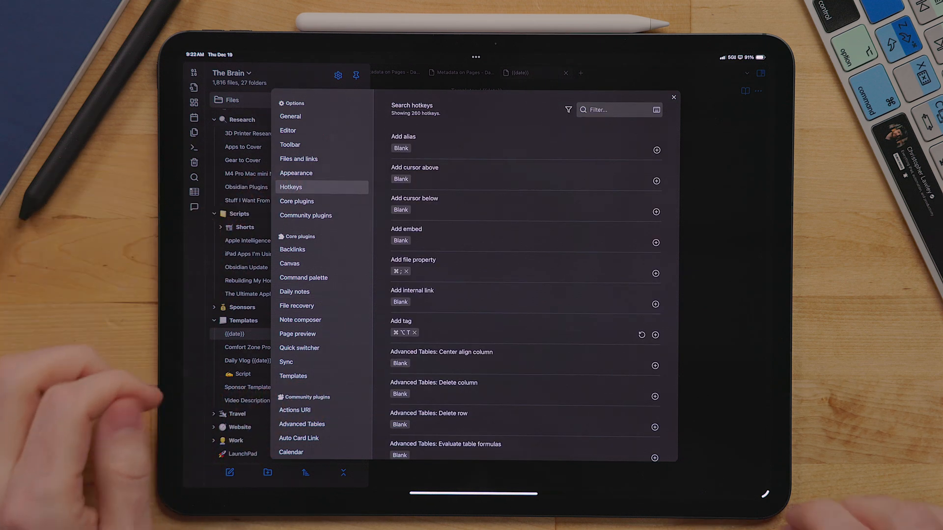
pyautogui.click(618, 110)
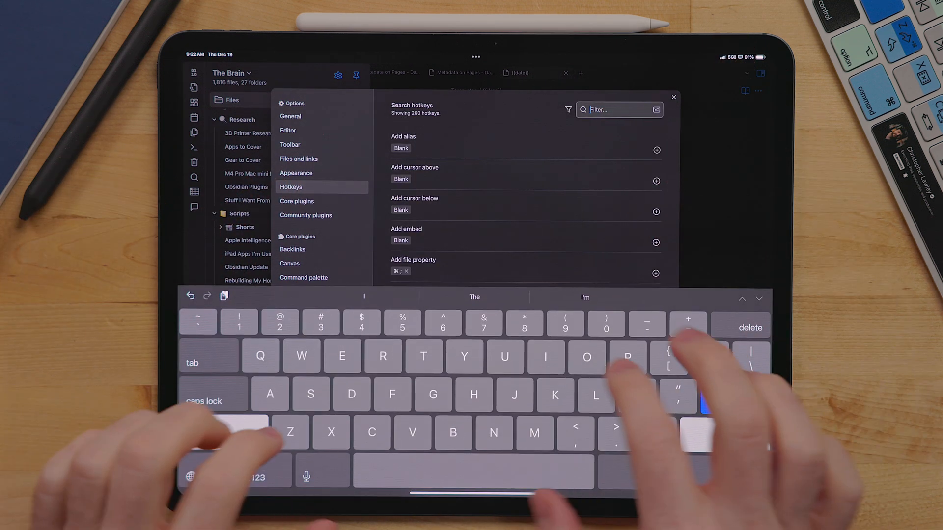
pyautogui.write('Open to')
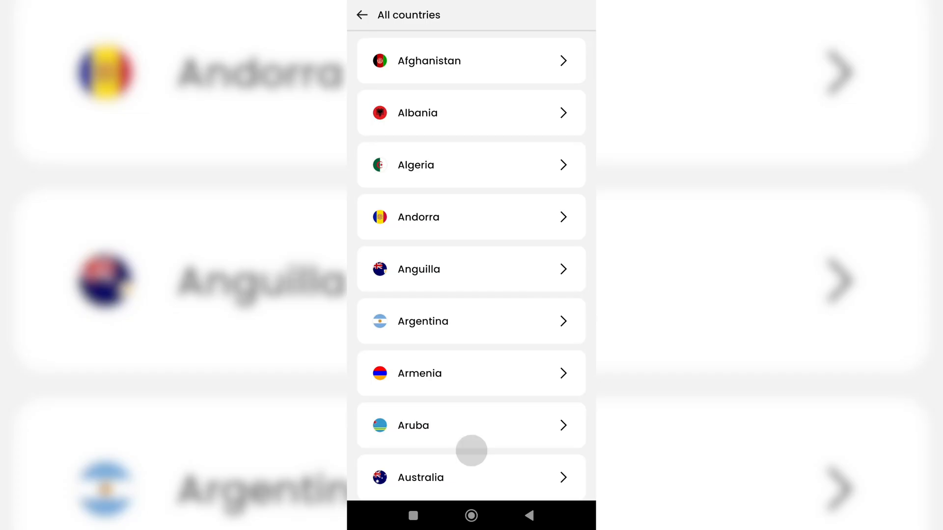
# Scroll Saily's All countries list down past Canada and Chile.
pyautogui.scroll(-3)
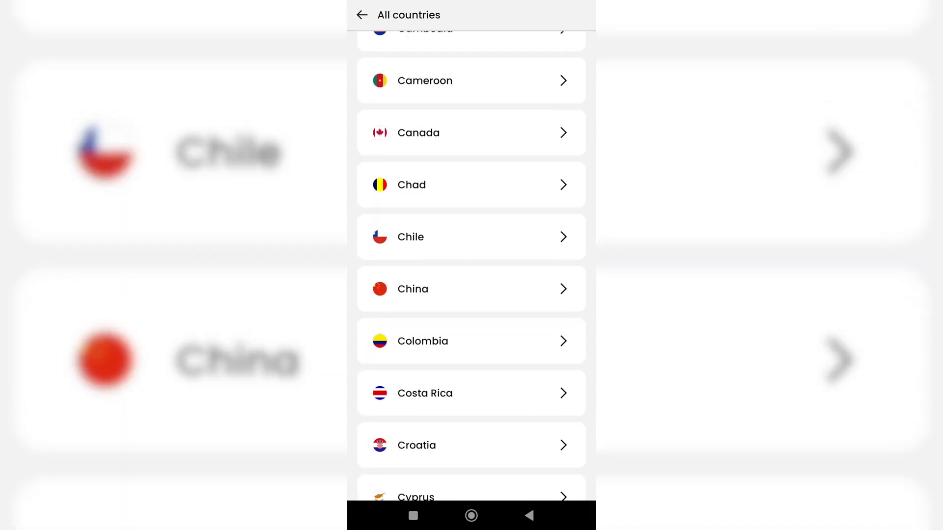
pyautogui.scroll(-3)
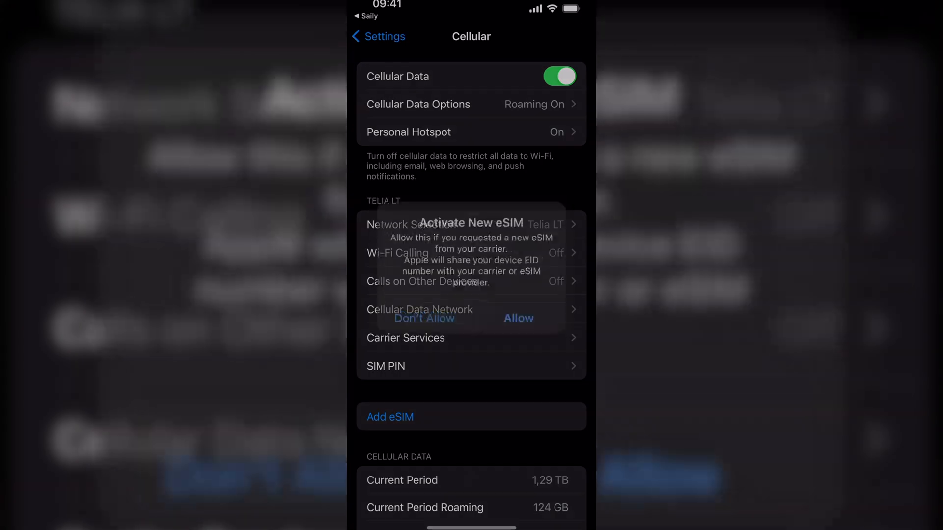
# Activate the 1GLOBAL eSIM and confirm that Cellular Setup is complete.
pyautogui.click(518, 318)
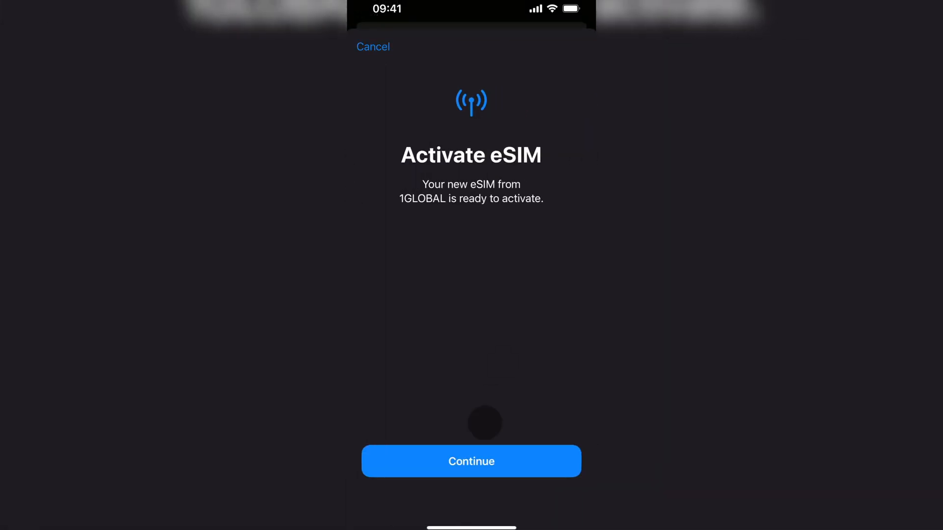
pyautogui.click(471, 461)
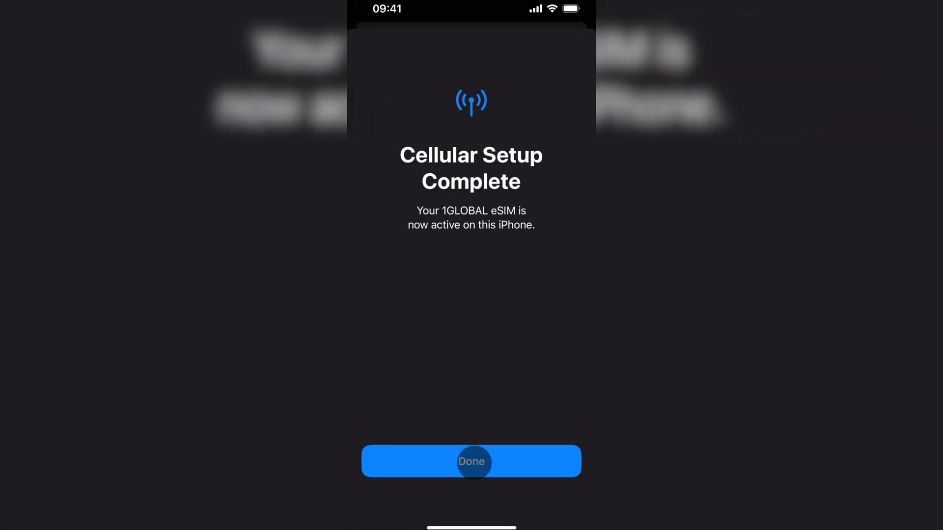
pyautogui.click(471, 462)
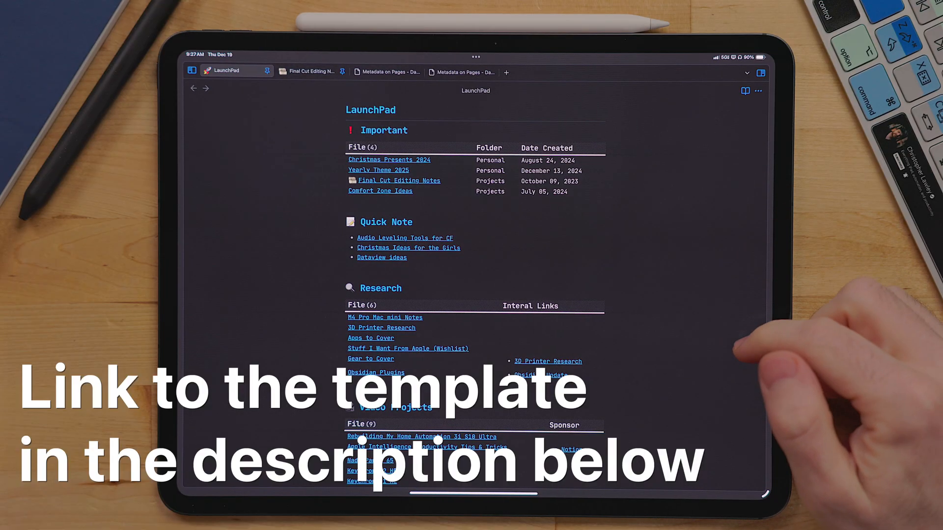
# Insert a [[data link to a Dataview note at the top of LaunchPad.
pyautogui.scroll(-3)
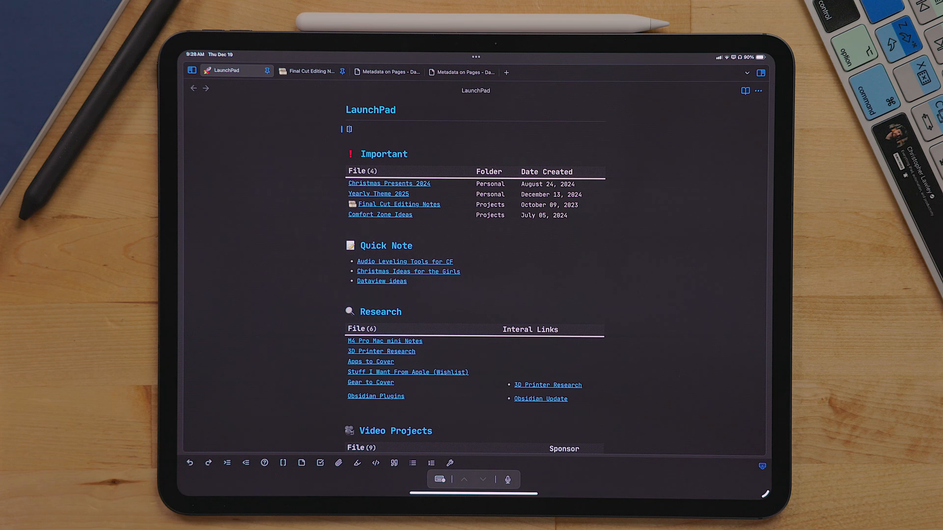
pyautogui.write('[[data')
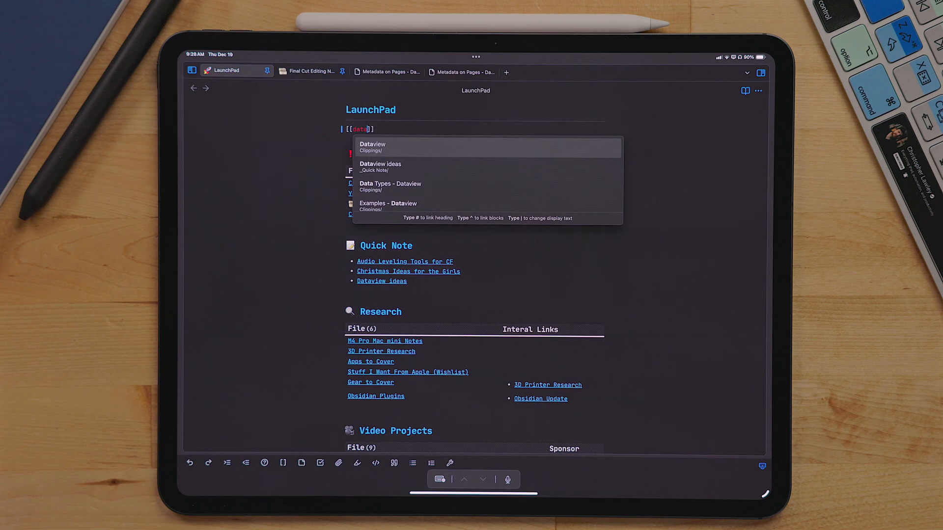
pyautogui.click(388, 206)
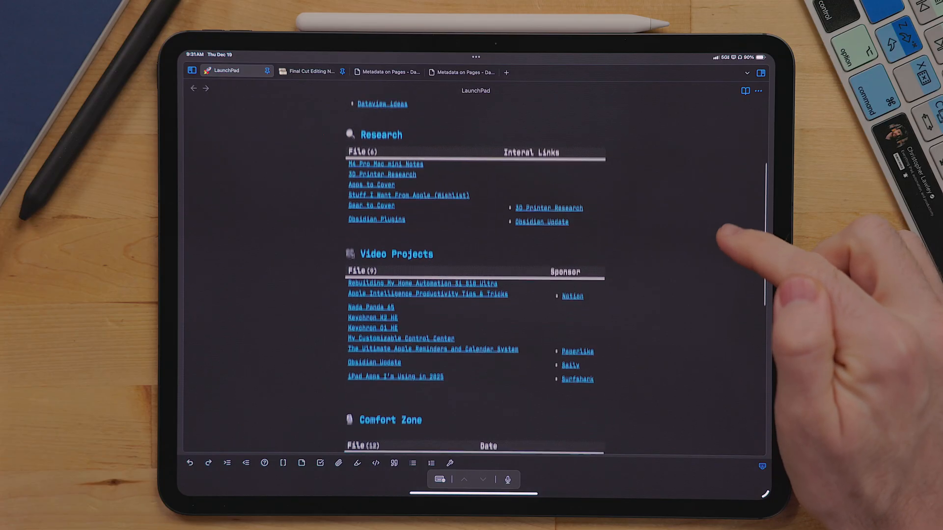
pyautogui.scroll(-3)
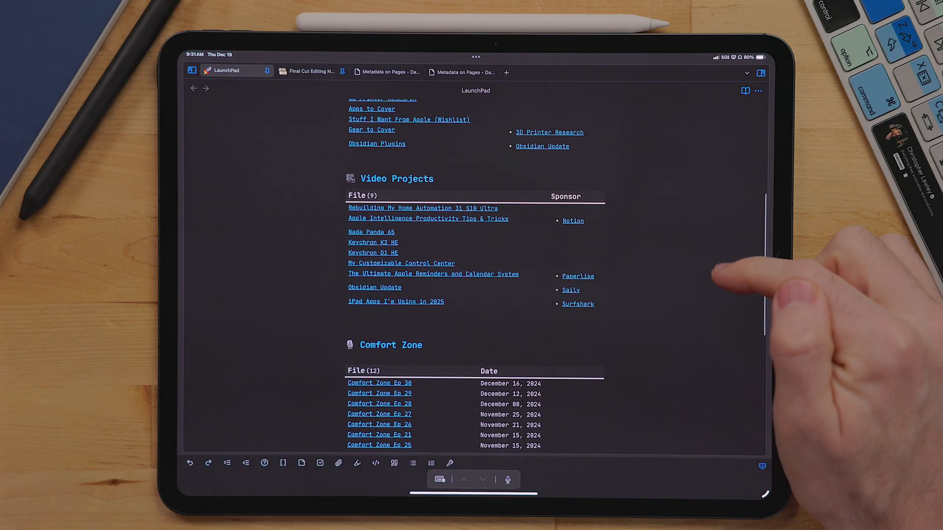
pyautogui.scroll(-3)
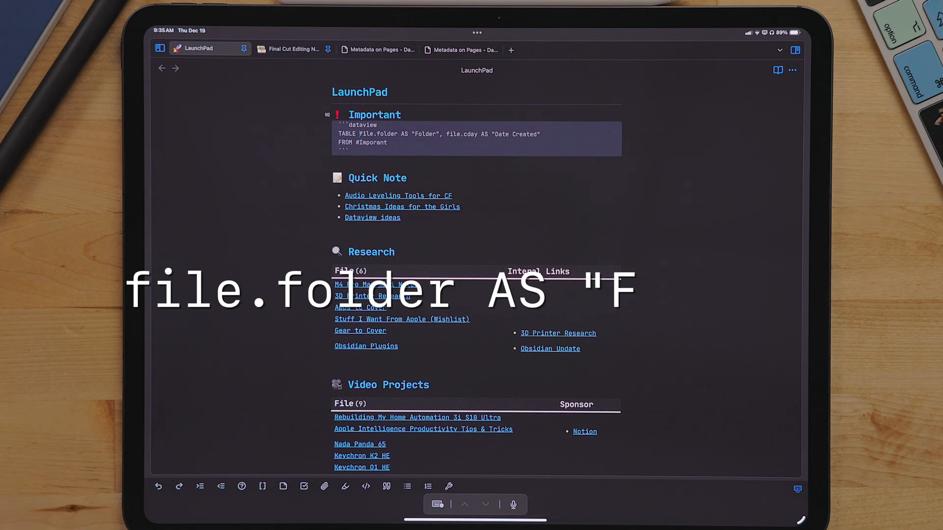
# Complete the query: TABLE file.folder AS "Folder", file.cday AS "Date Created" FROM #important.
pyautogui.write('older"')
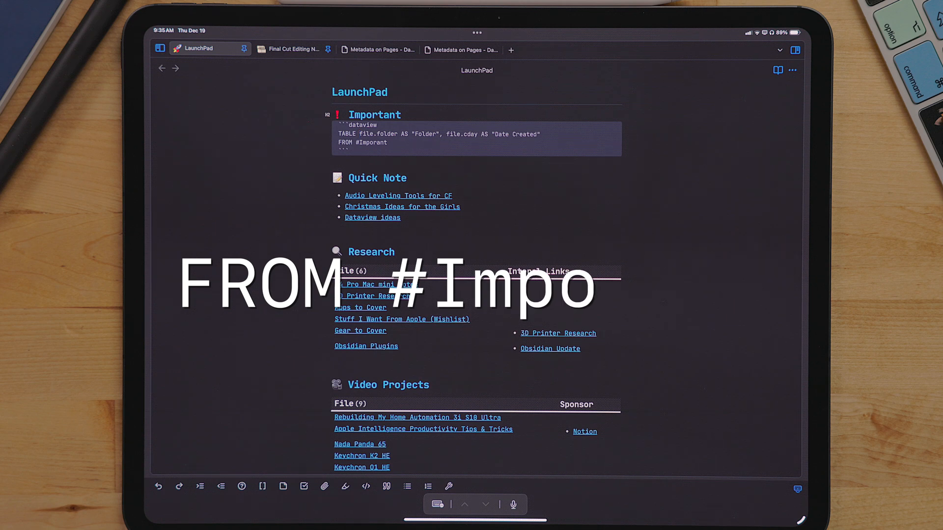
pyautogui.write('rant')
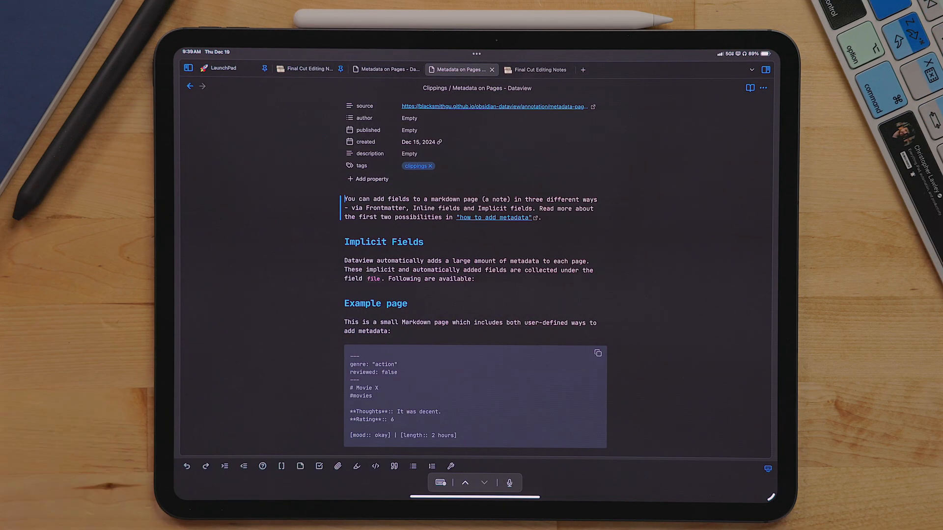
# Add the #important tag to the Metadata on Pages - Dataview note.
pyautogui.write('#')
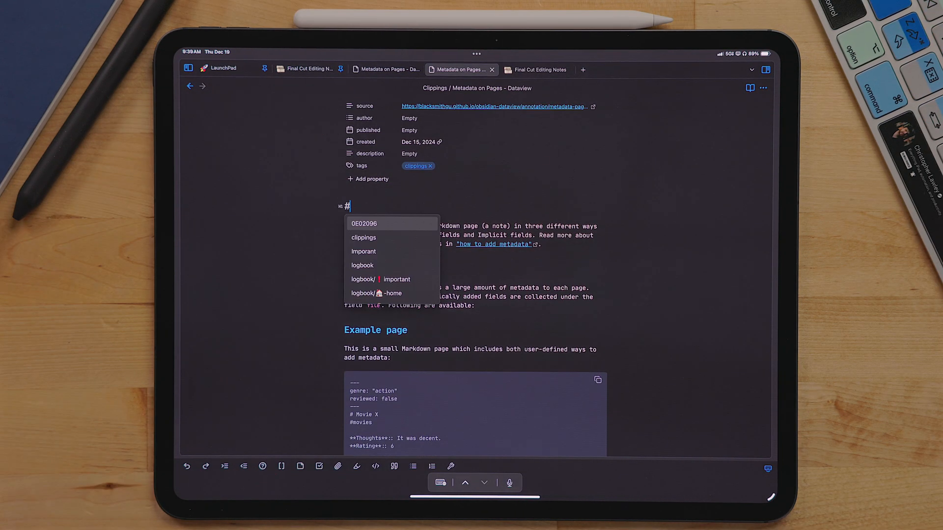
pyautogui.write('Impo')
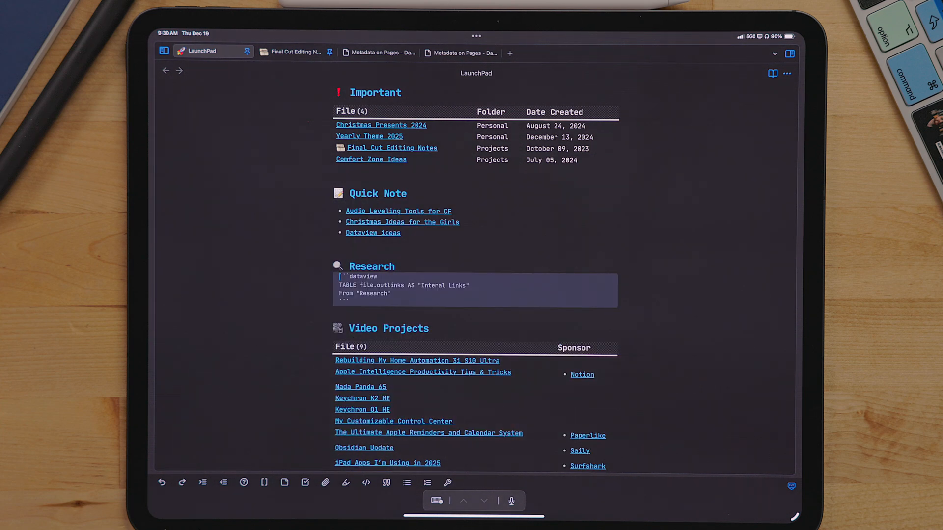
# Show The Brain vault's file explorer, then switch over to Safari.
pyautogui.click(337, 311)
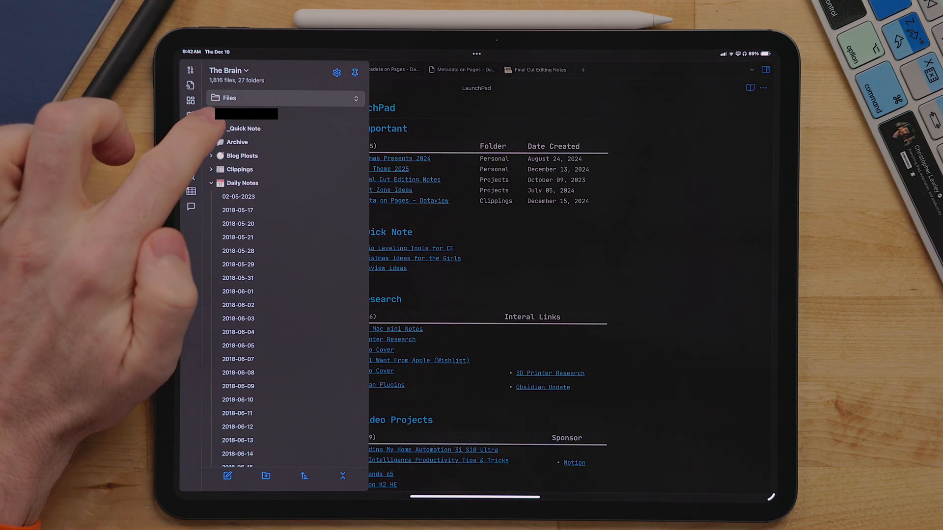
pyautogui.click(211, 128)
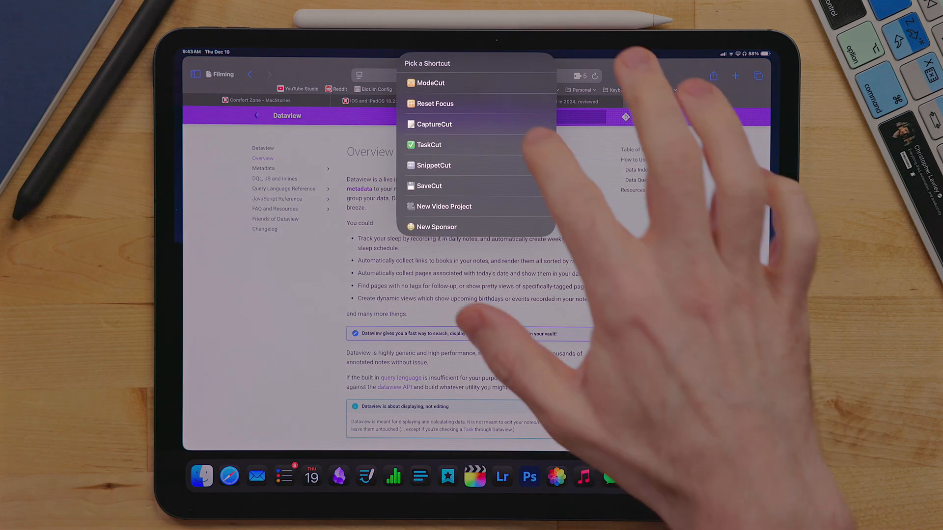
# Capture the page as a SnippetCut note titled 'Dataview documentation'.
pyautogui.write('Dataview documentation')
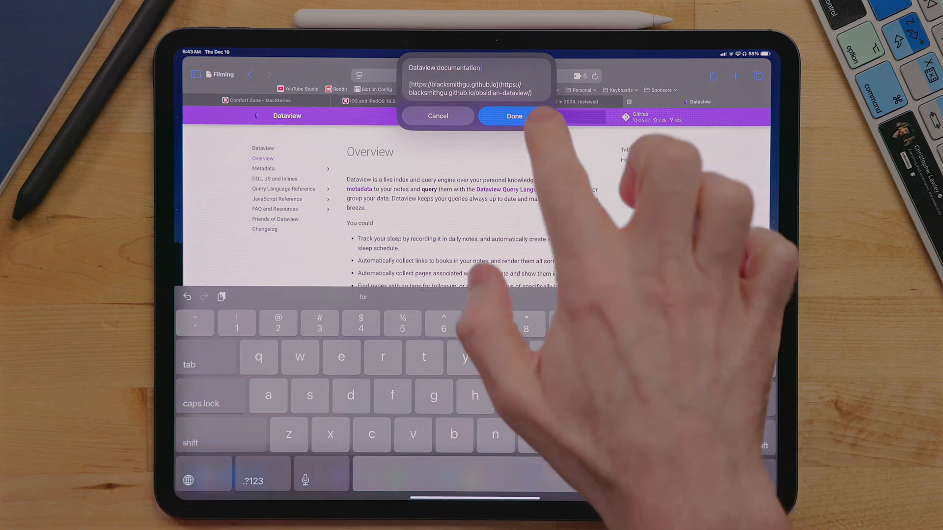
pyautogui.click(514, 115)
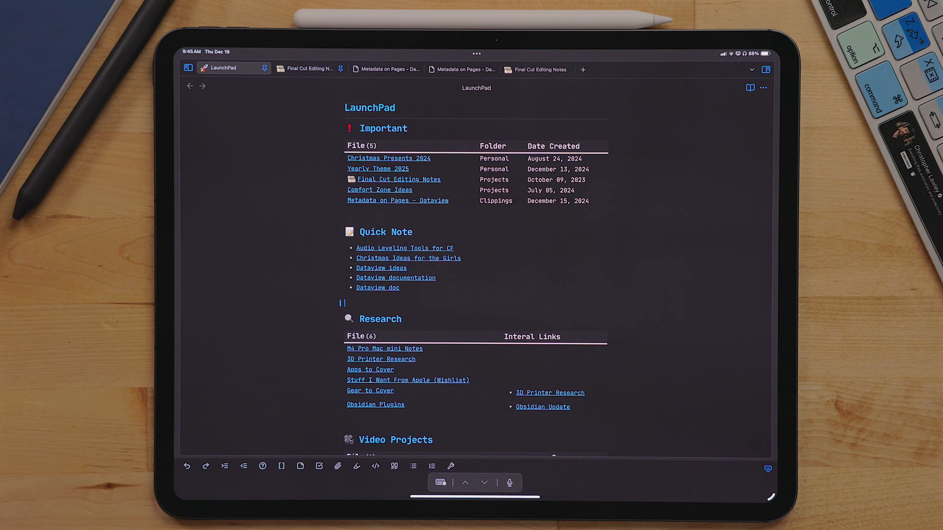
# Scroll LaunchPad down to the Research table's 3D Printer Research link.
pyautogui.scroll(-3)
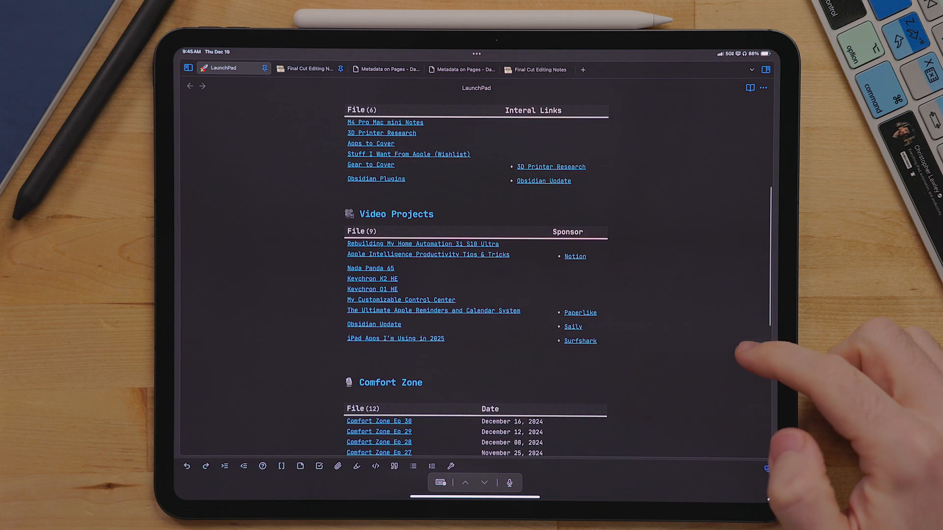
pyautogui.scroll(-3)
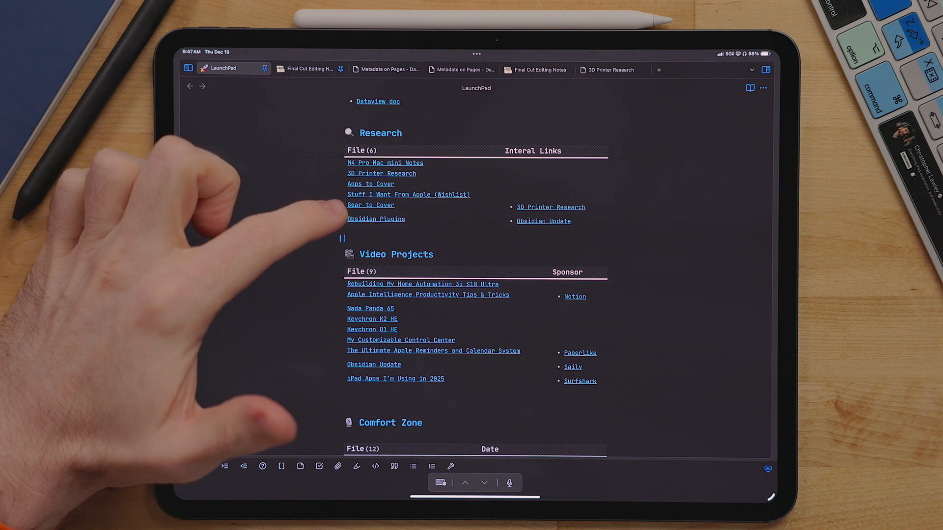
# Open the Obsidian Plugins note, then return to LaunchPad with the folder list shown.
pyautogui.click(376, 218)
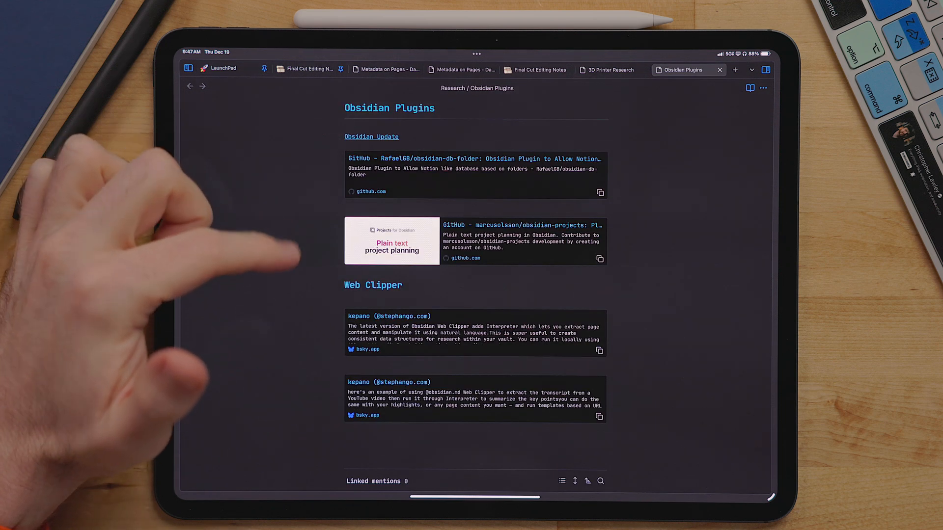
pyautogui.click(223, 67)
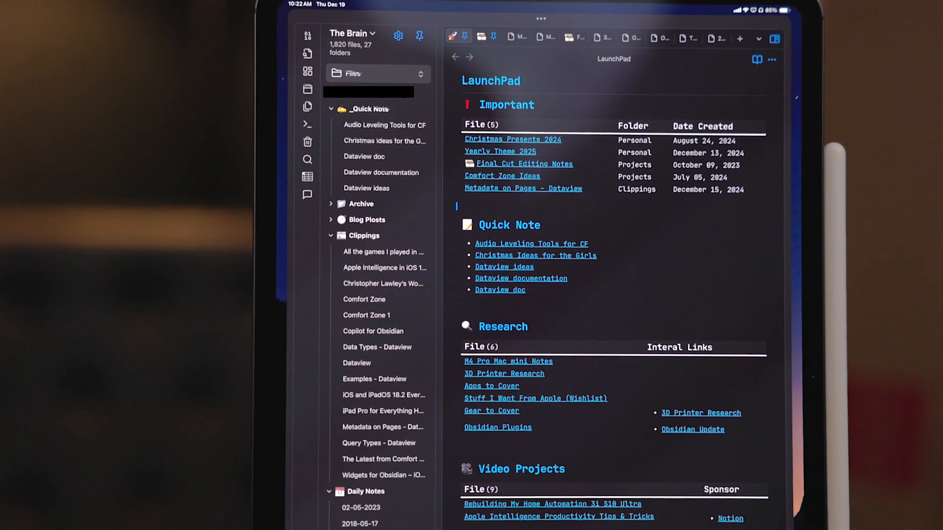
pyautogui.scroll(-3)
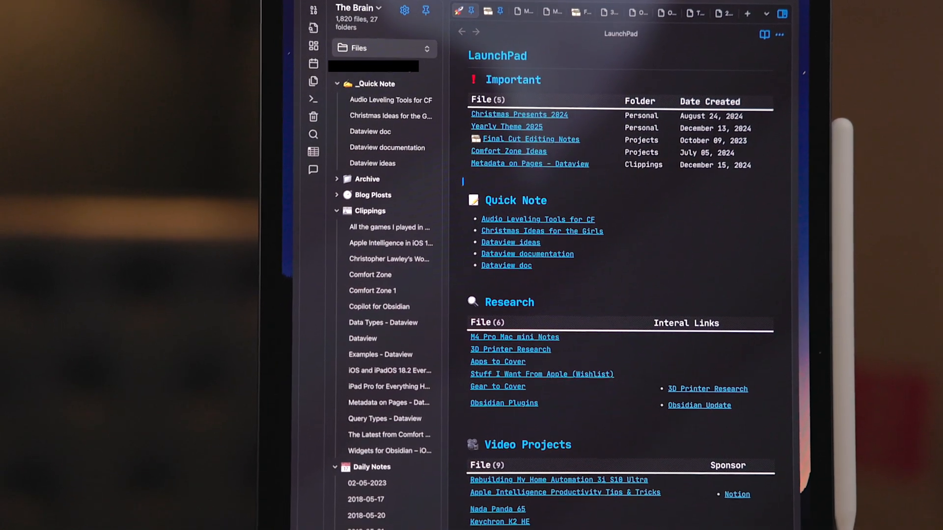